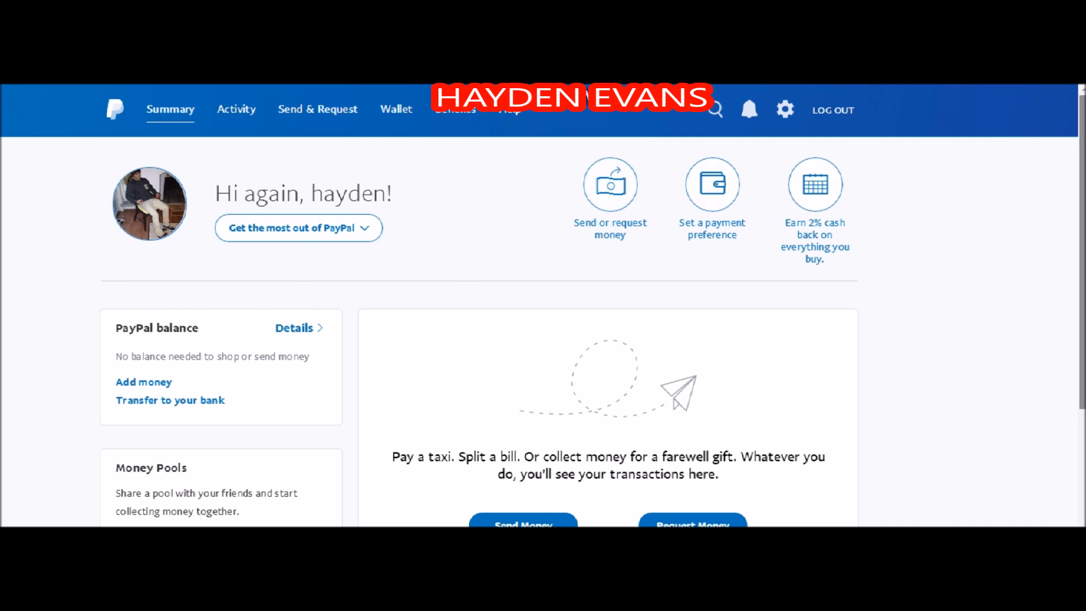
# Scroll down the PayPal account summary toward the seller settings
pyautogui.scroll(-3)
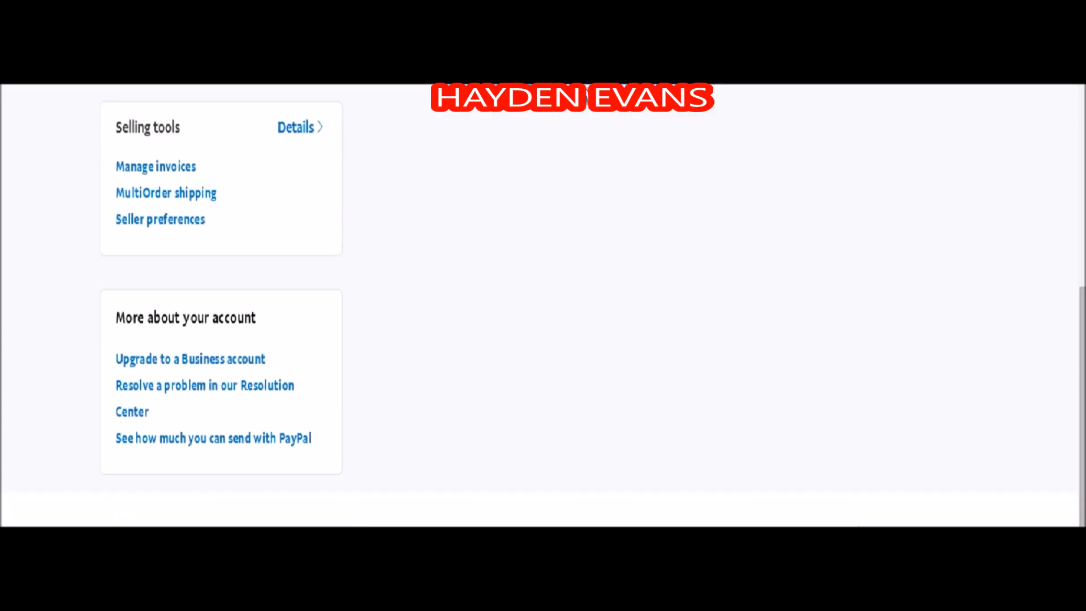
pyautogui.moveTo(160, 219)
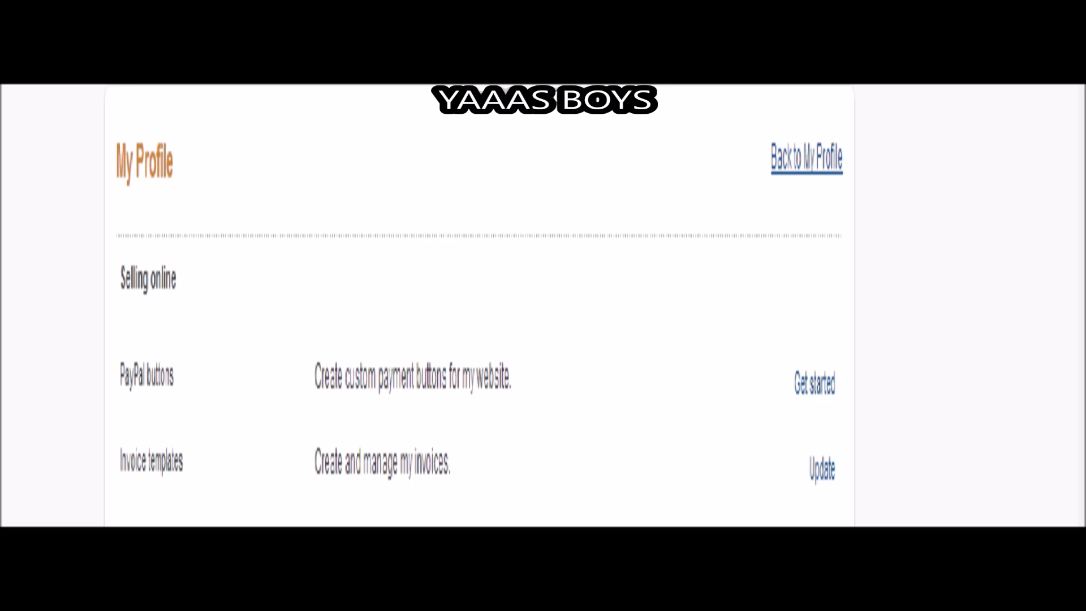
# Start a Donations-type PayPal button with organization name 'itsmids'
pyautogui.click(813, 381)
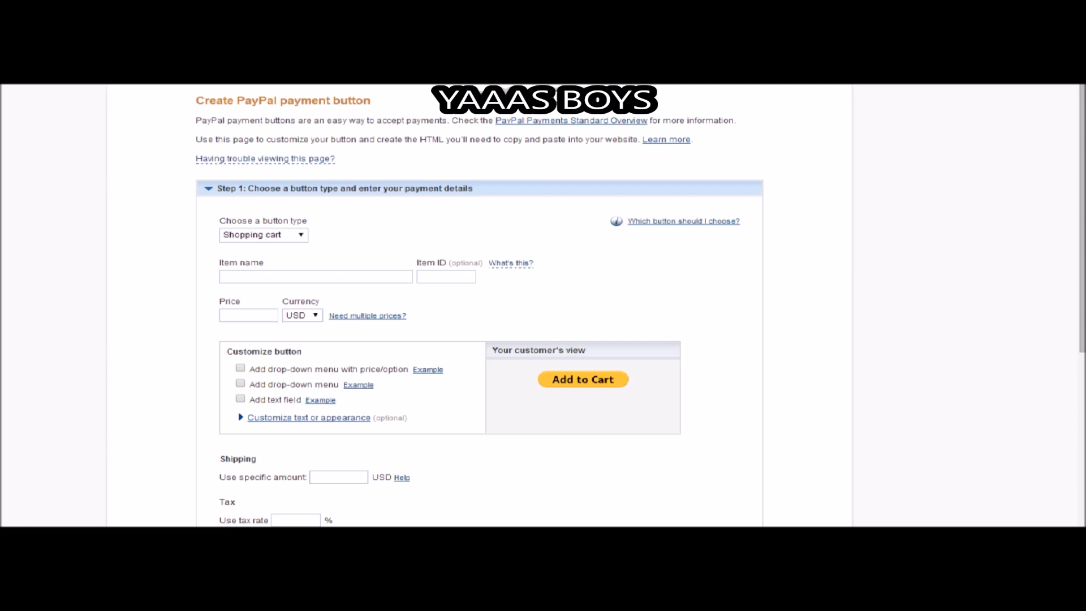
pyautogui.click(263, 234)
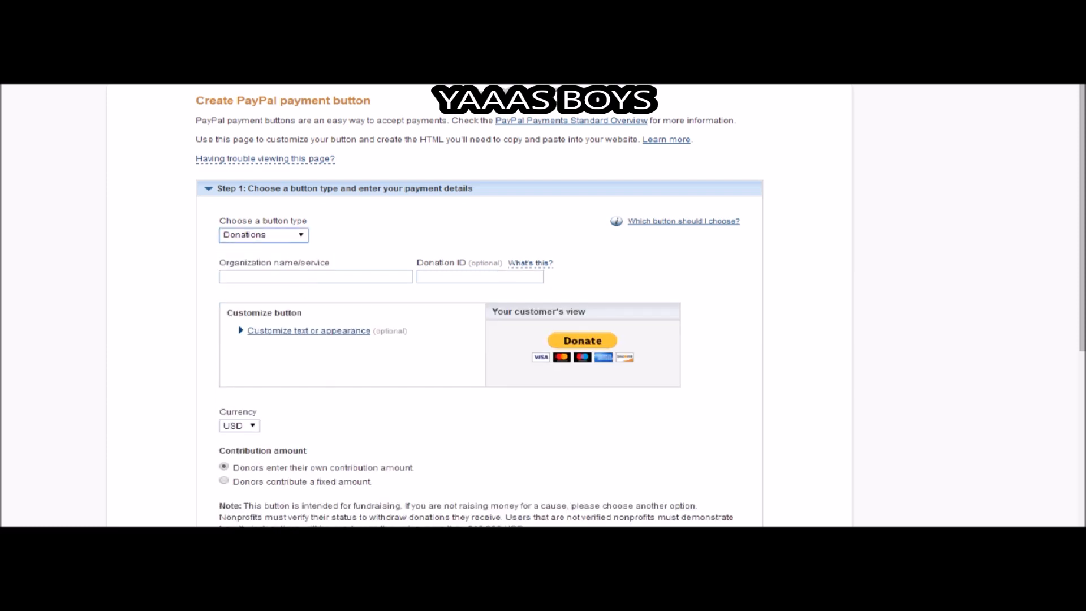
pyautogui.write('itsmi')
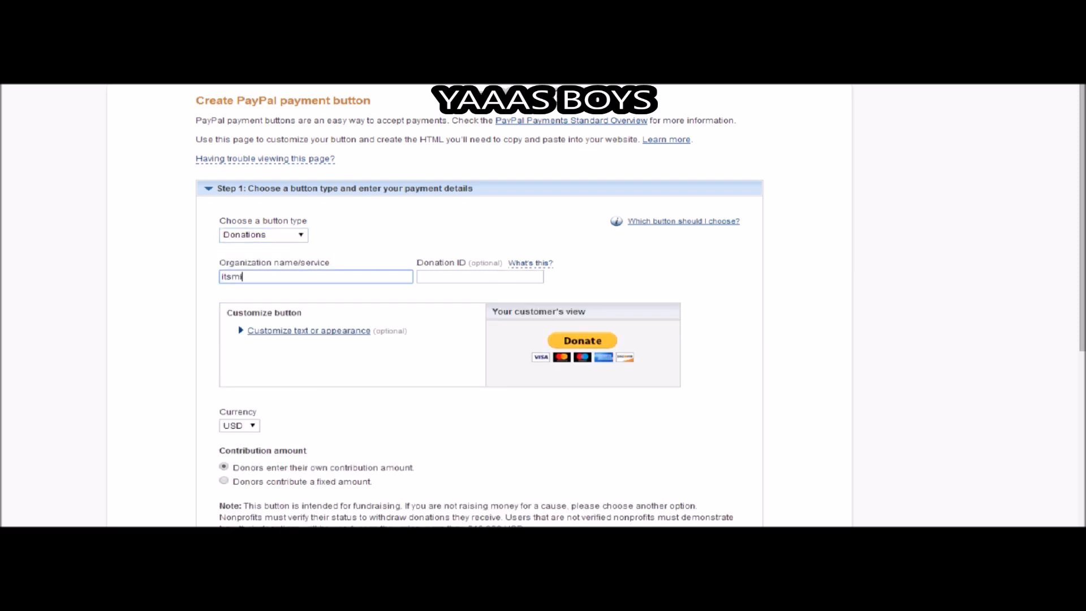
pyautogui.write('ds')
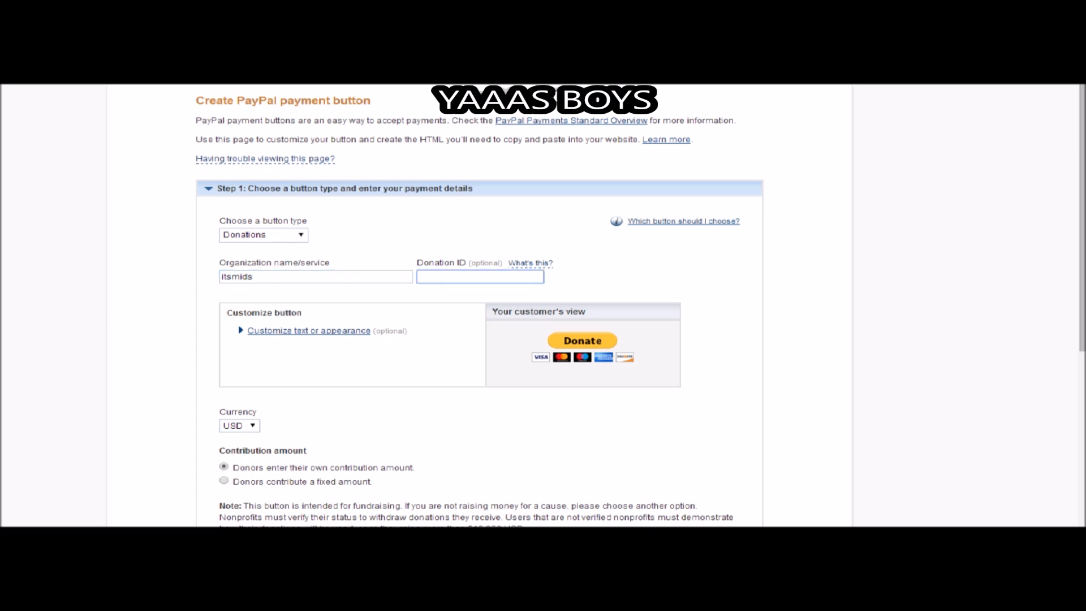
pyautogui.click(479, 276)
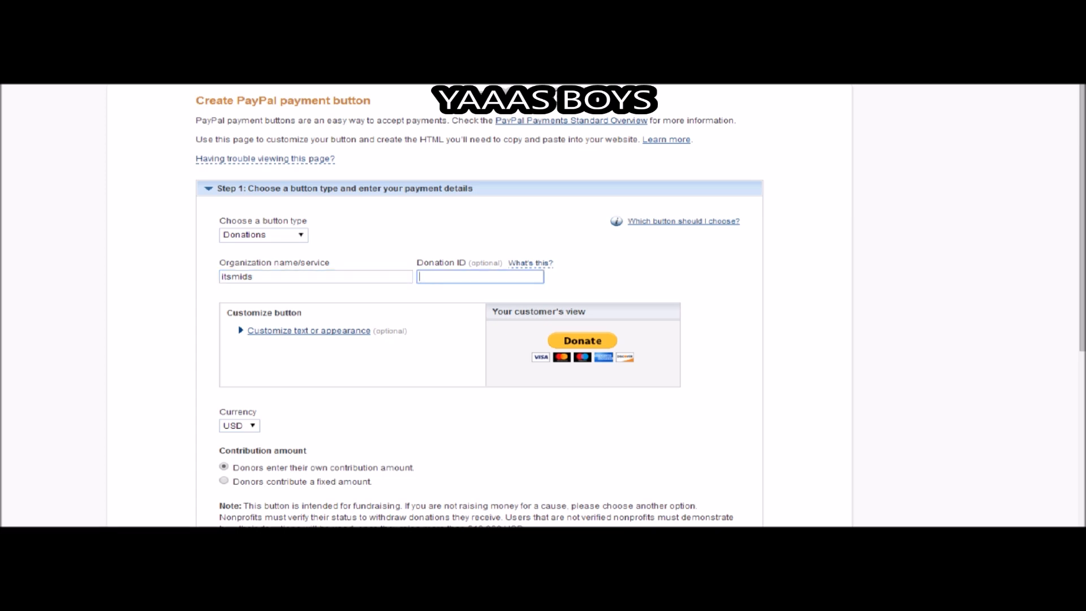
pyautogui.scroll(-3)
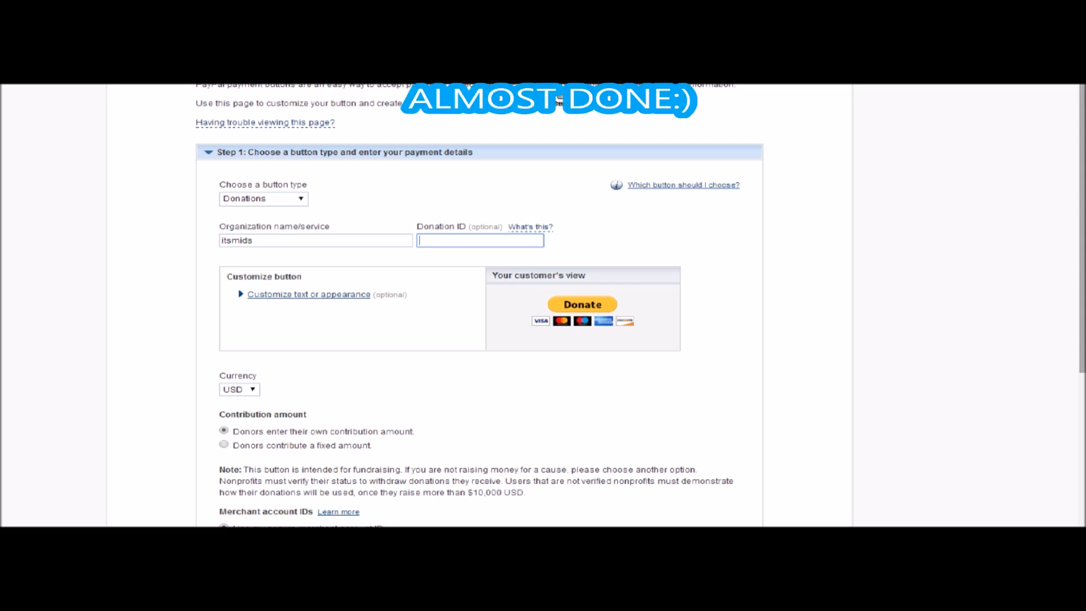
pyautogui.scroll(-3)
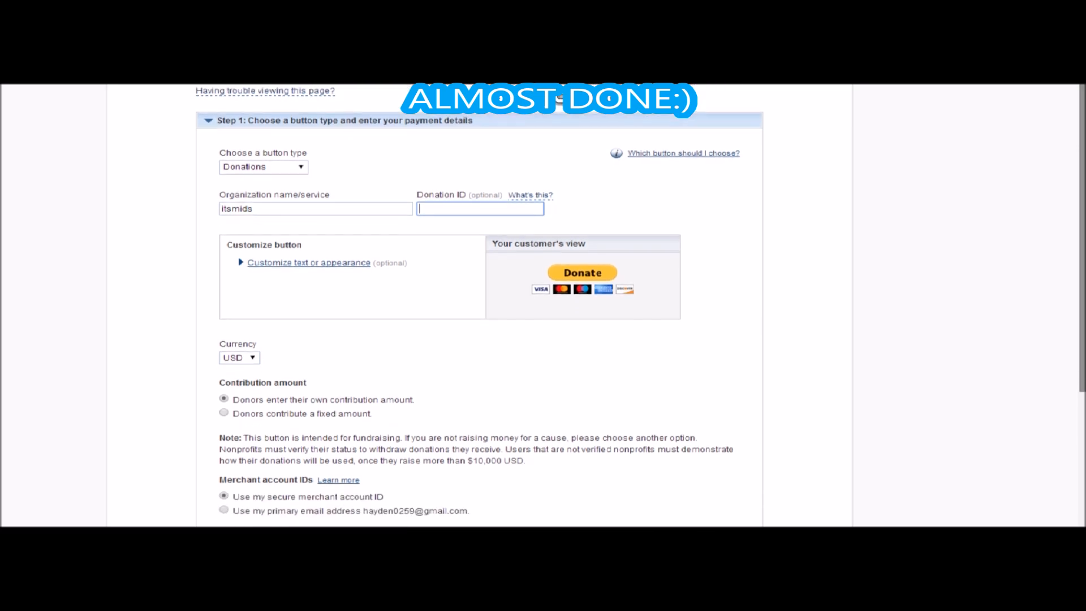
pyautogui.scroll(-3)
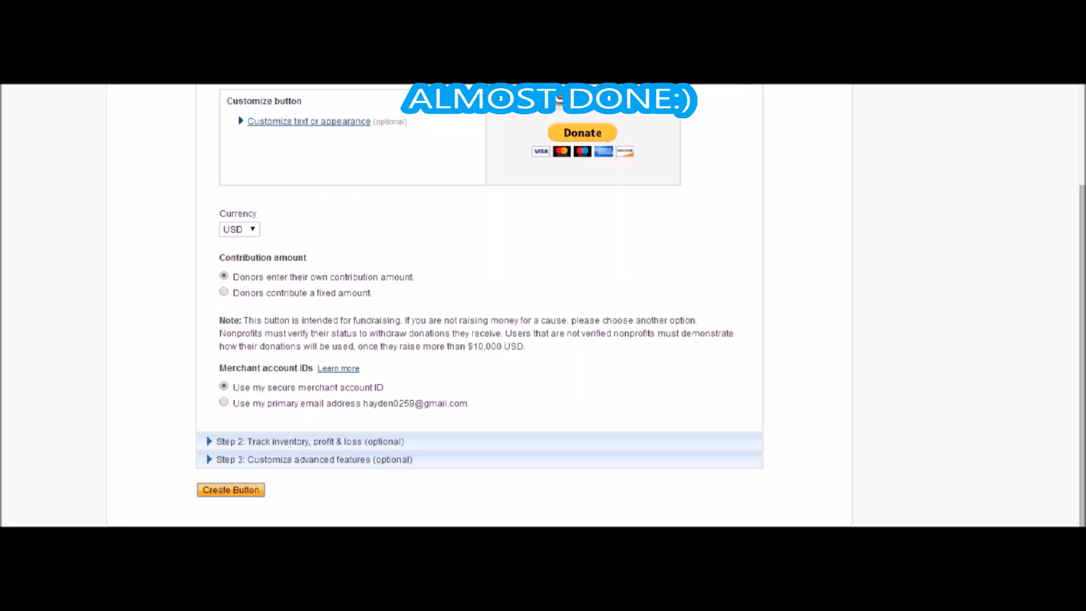
# Generate the donation button and select its email donation link for copying
pyautogui.click(230, 490)
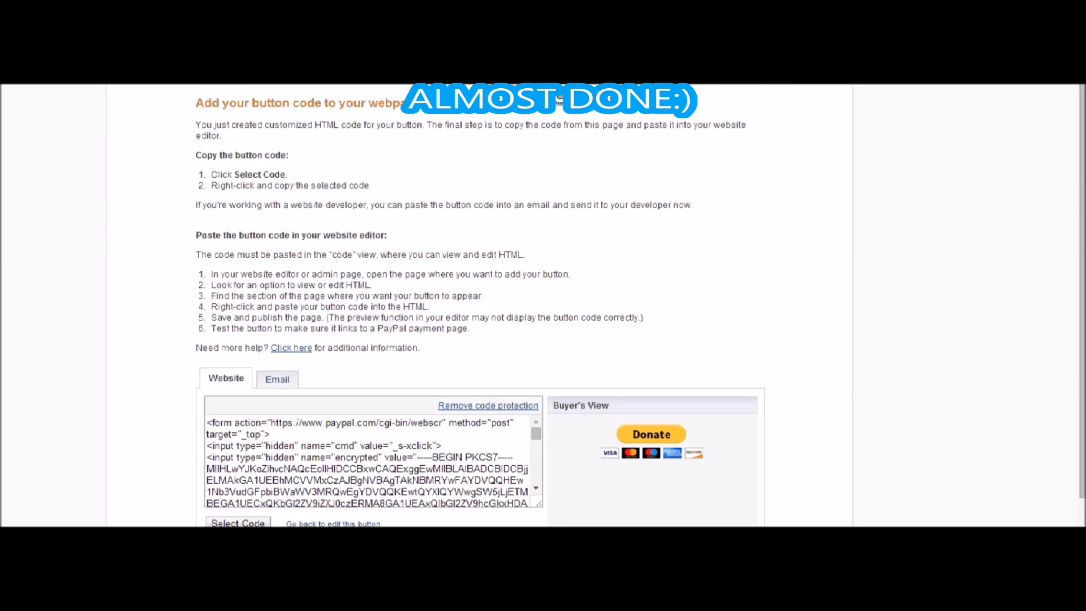
pyautogui.scroll(-3)
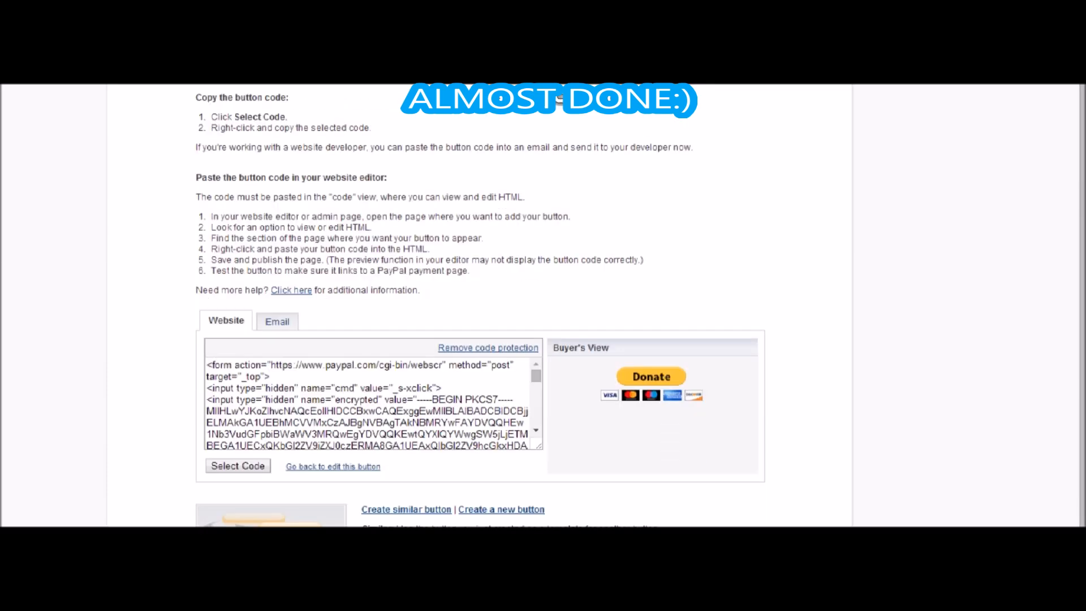
pyautogui.click(277, 321)
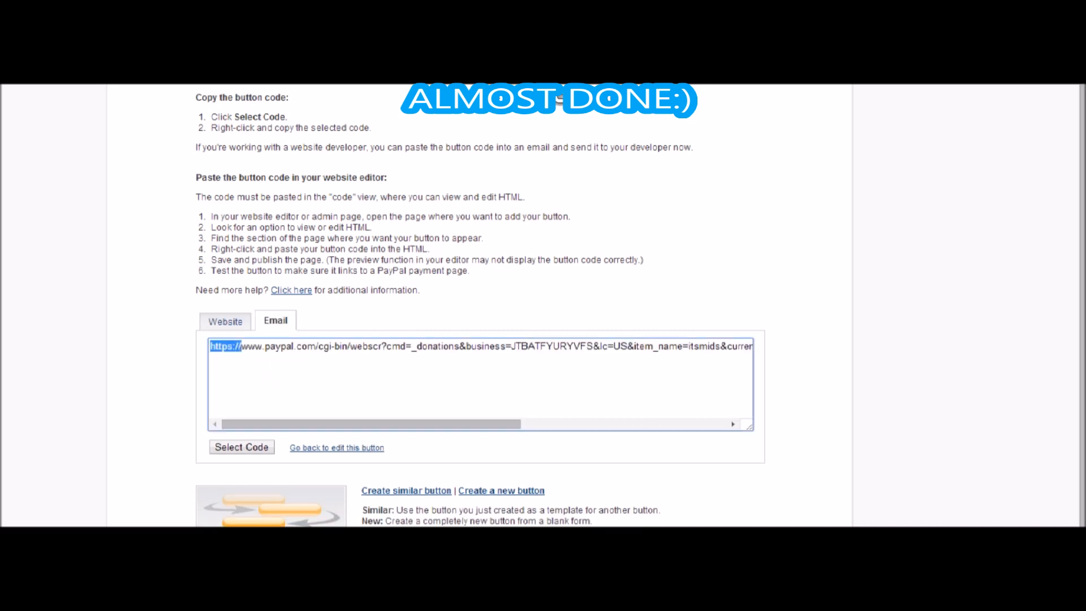
pyautogui.click(241, 447)
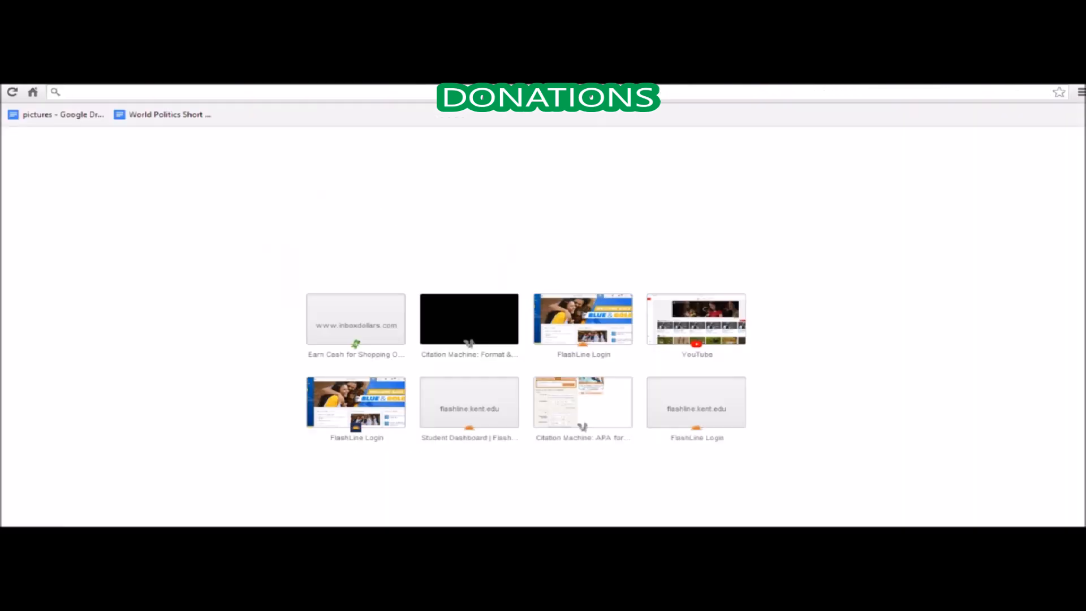
# Go to Google in a new tab and search for 'donation button'
pyautogui.write('googl')
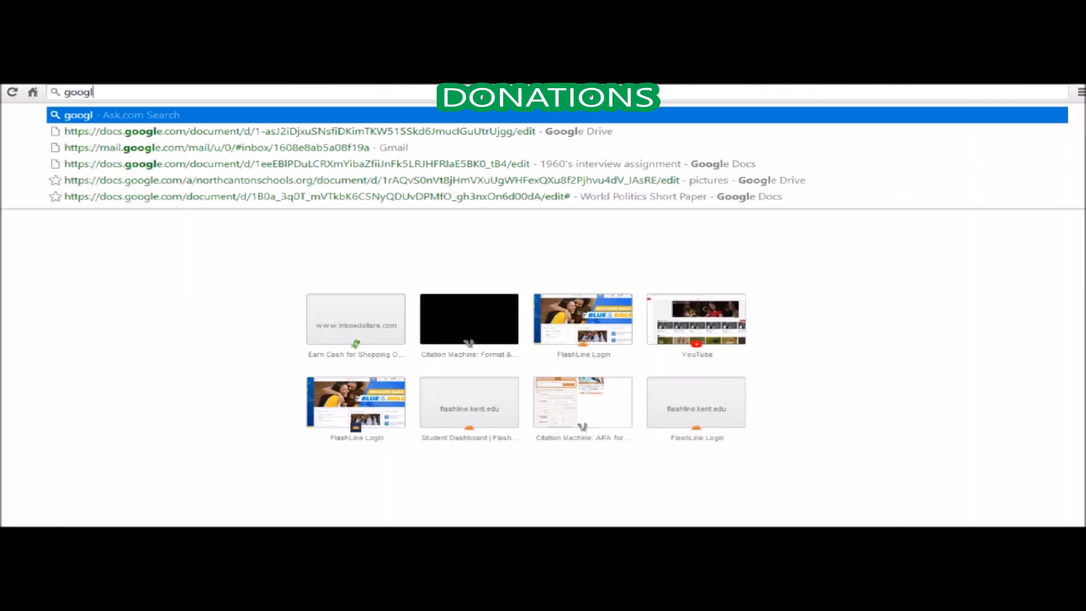
pyautogui.press('enter')
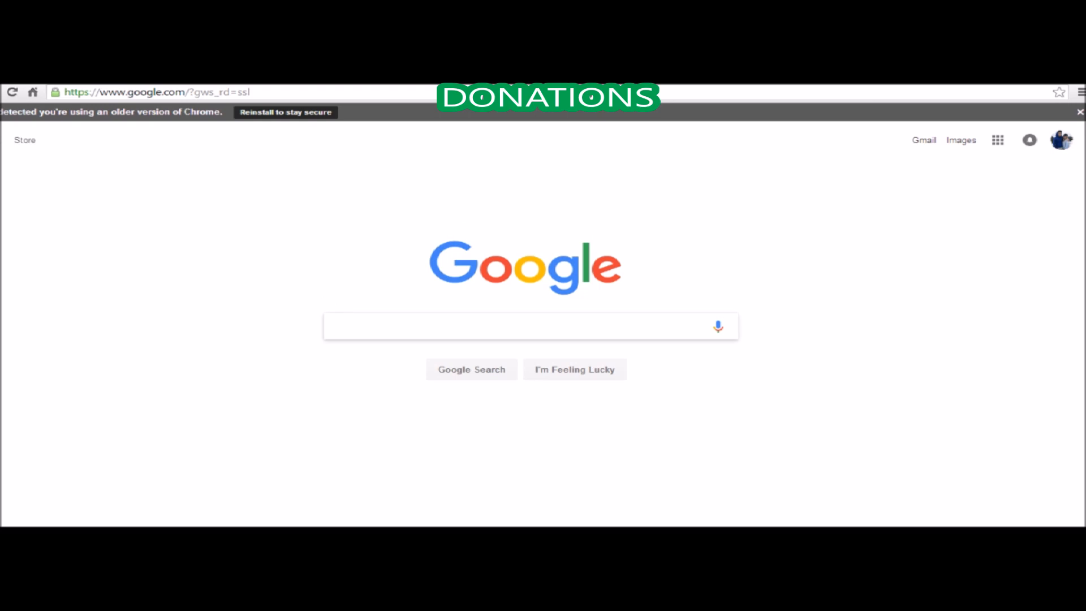
pyautogui.write('donation button')
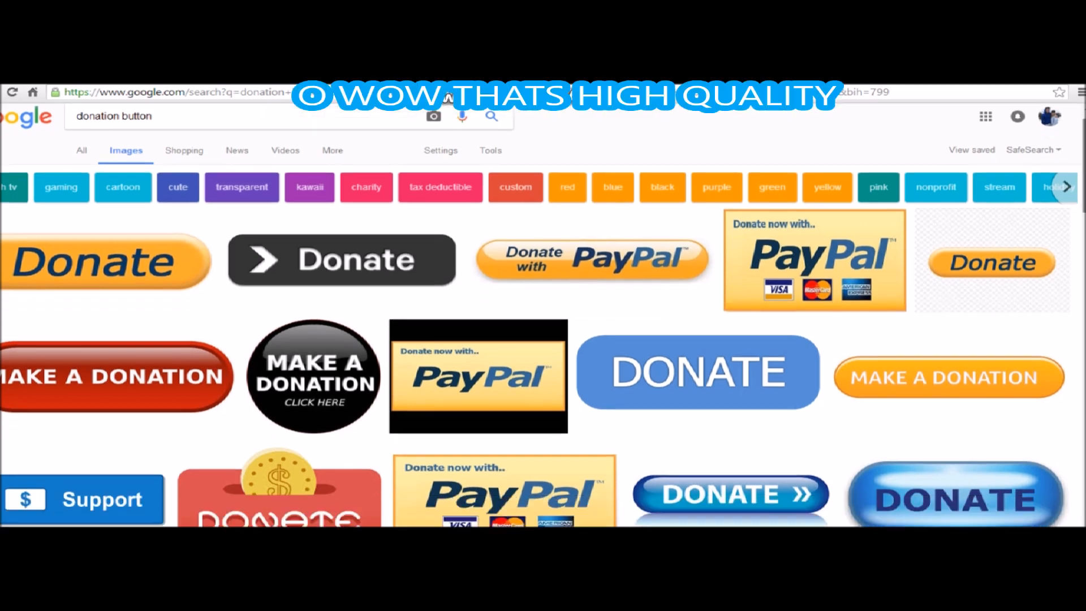
# Save the 'Donate now with PayPal' image to Pictures as 'donation button'
pyautogui.scroll(-3)
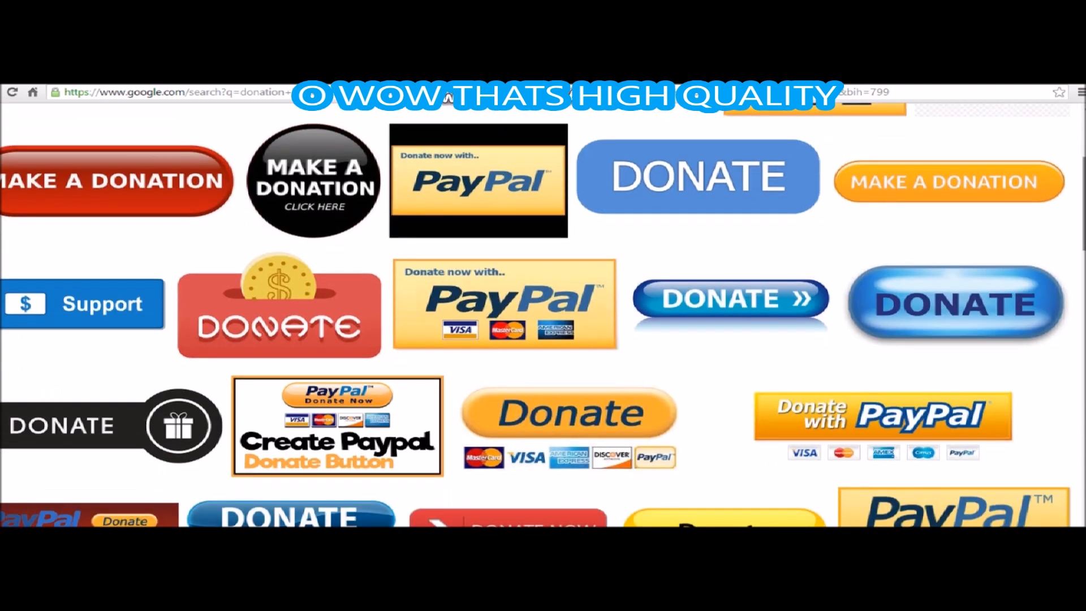
pyautogui.scroll(-3)
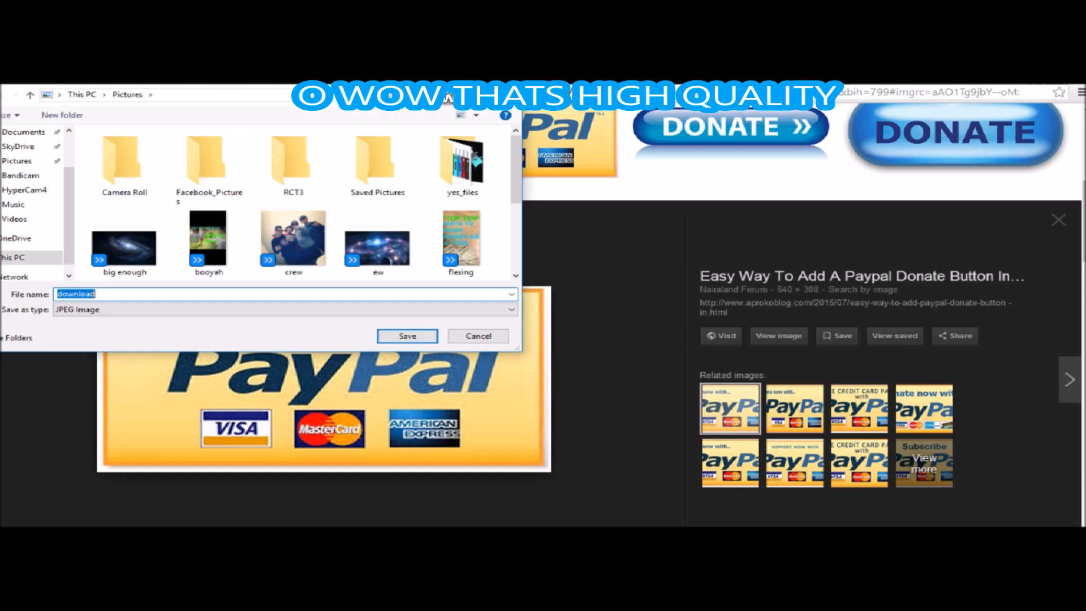
pyautogui.click(293, 237)
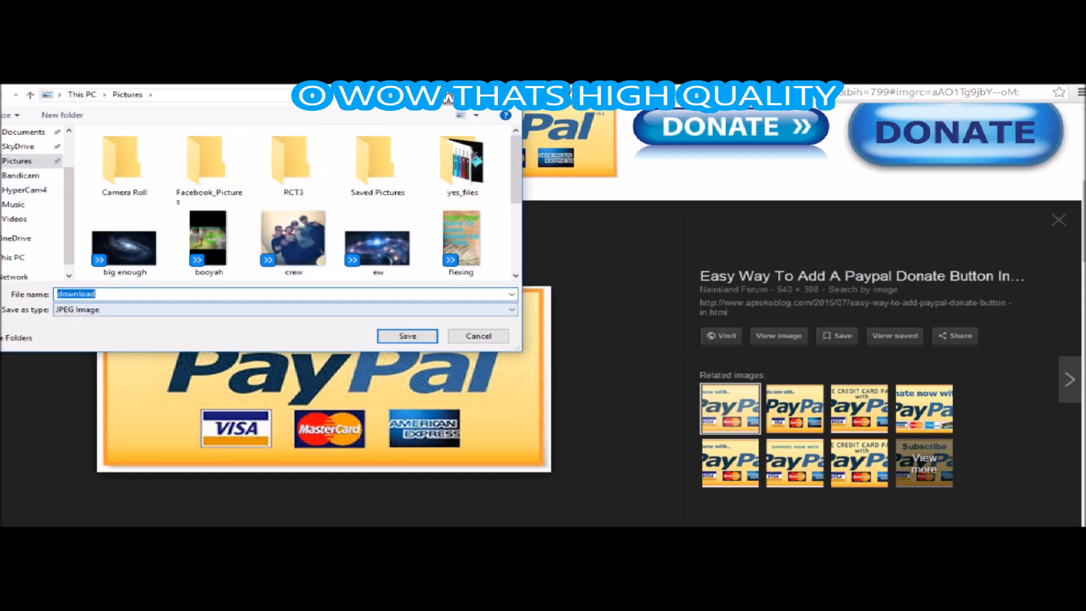
pyautogui.write('do')
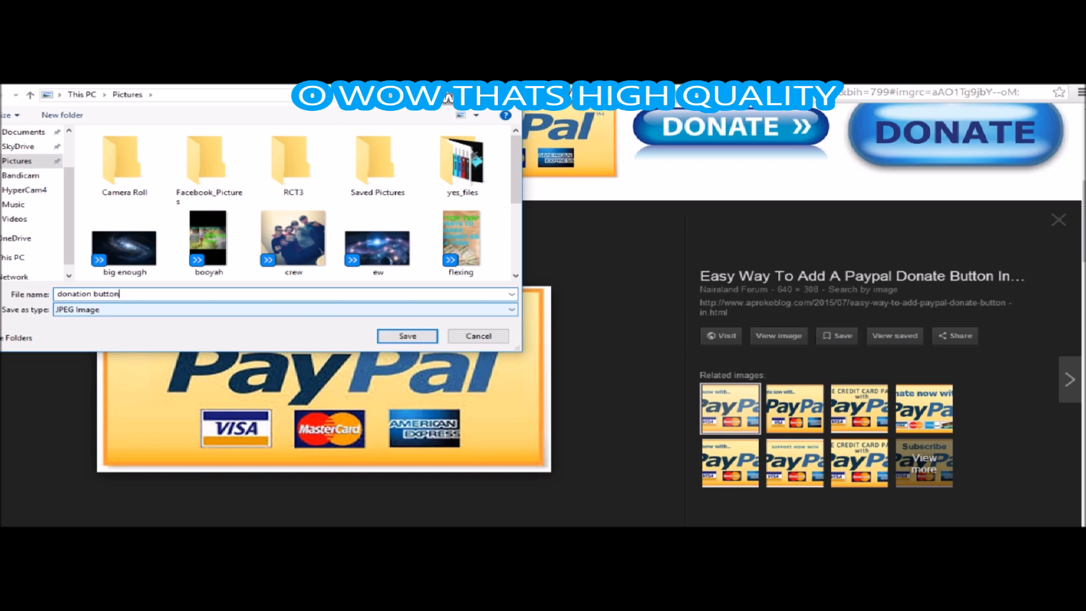
pyautogui.click(407, 336)
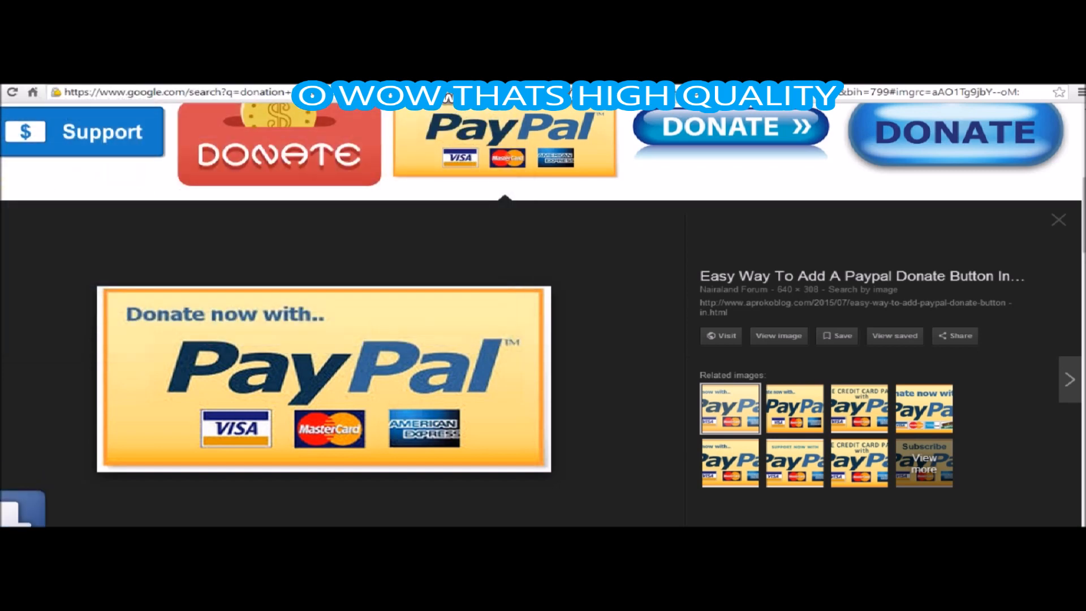
pyautogui.scroll(-3)
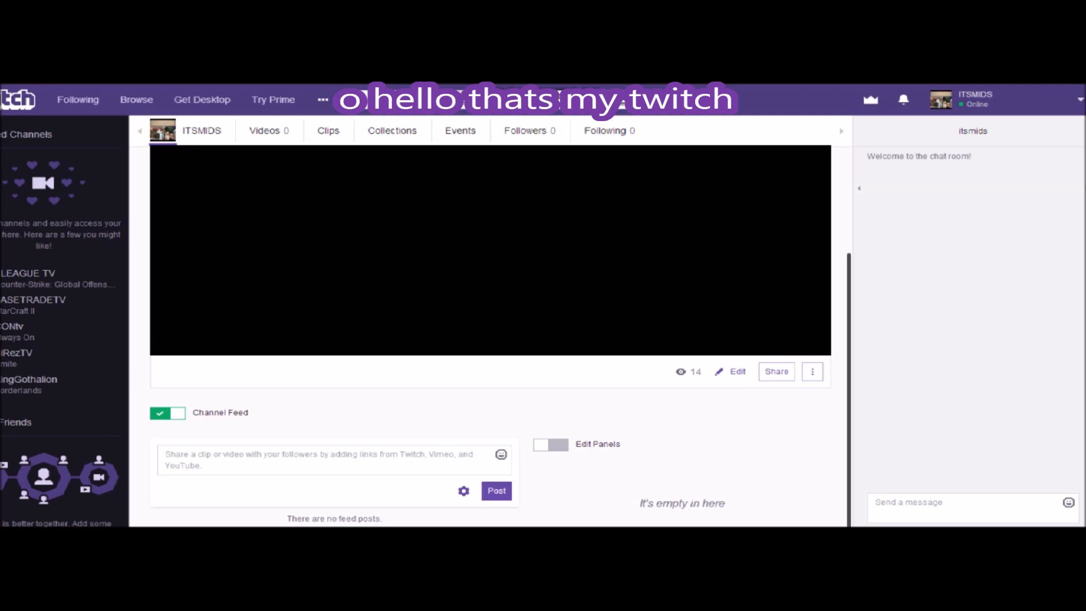
# Turn on Edit Panels and select the + placeholder to add a panel
pyautogui.click(550, 444)
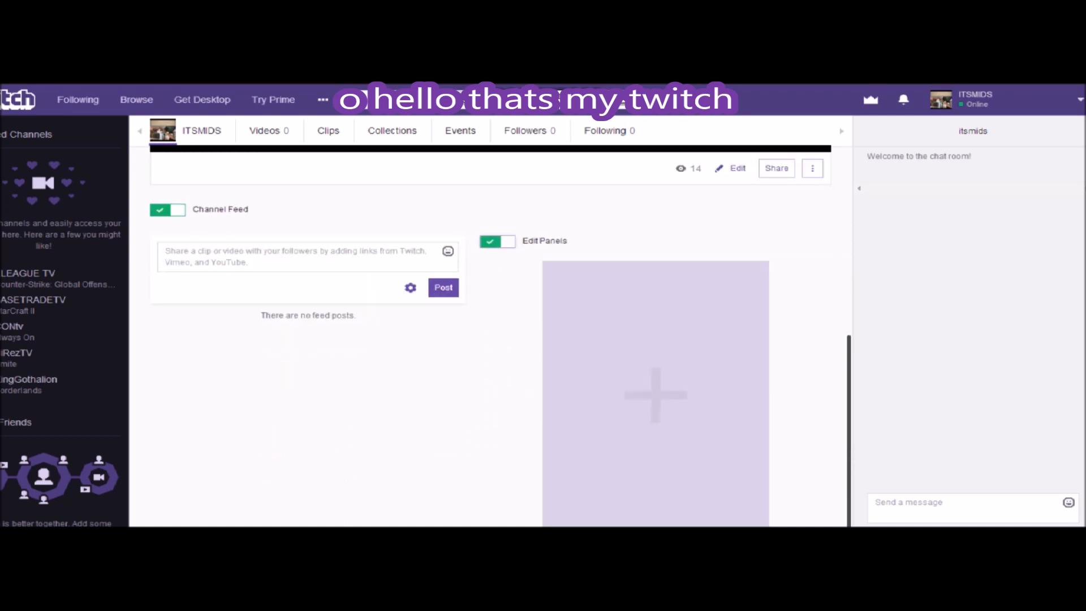
pyautogui.click(655, 395)
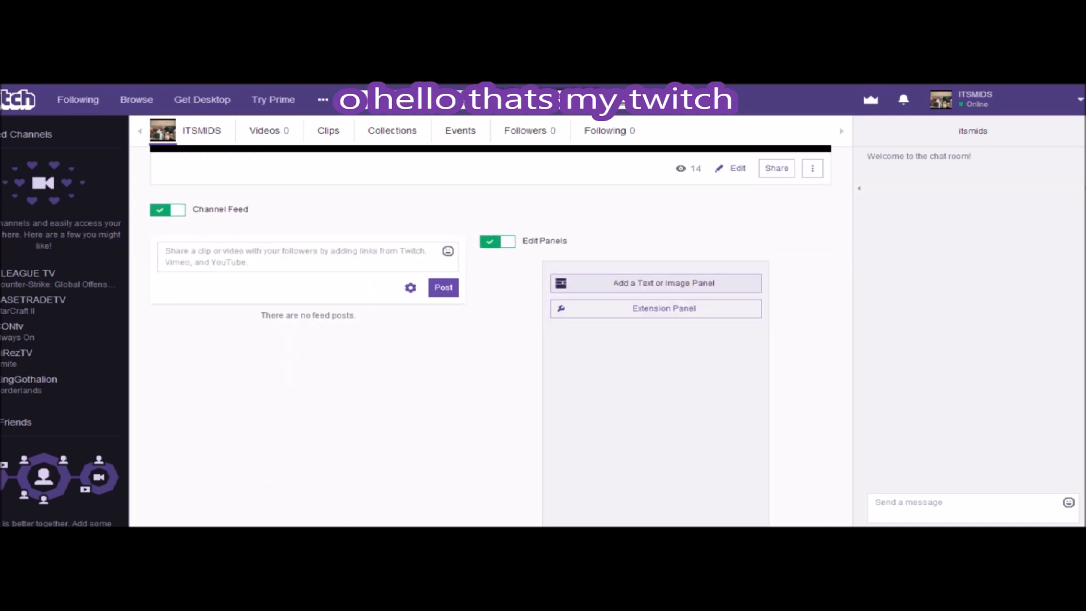
# Add a text or image panel titled 'Donations?'
pyautogui.click(654, 283)
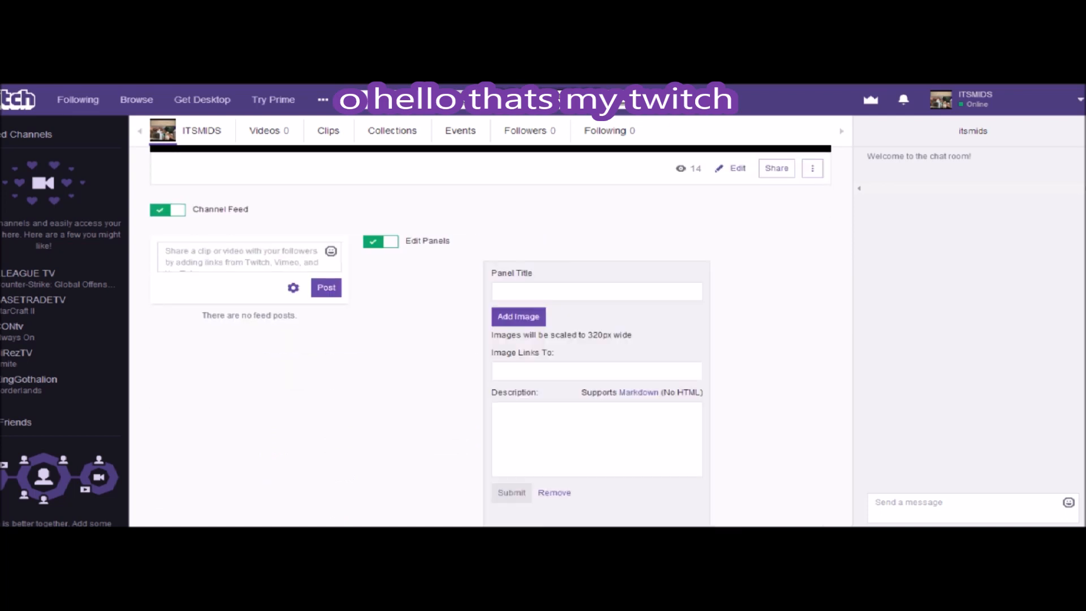
pyautogui.click(596, 291)
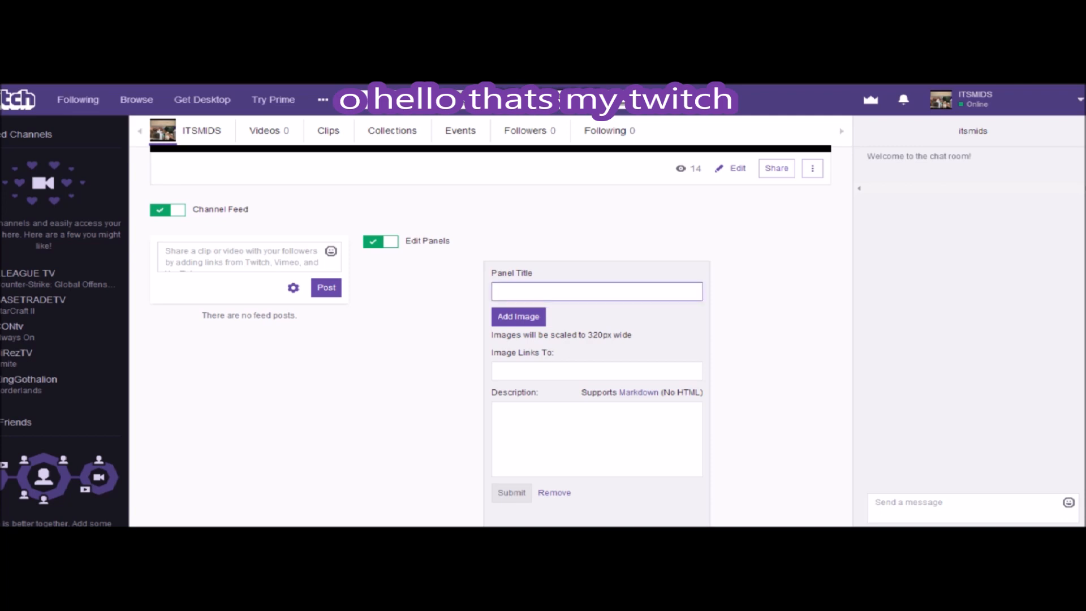
pyautogui.write('Donations')
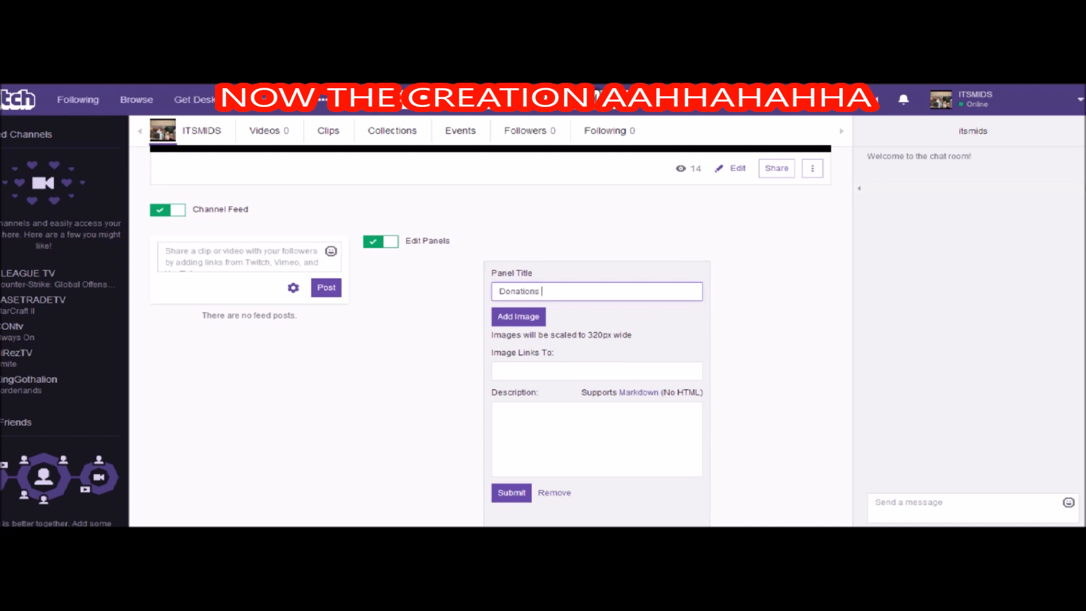
pyautogui.write('?')
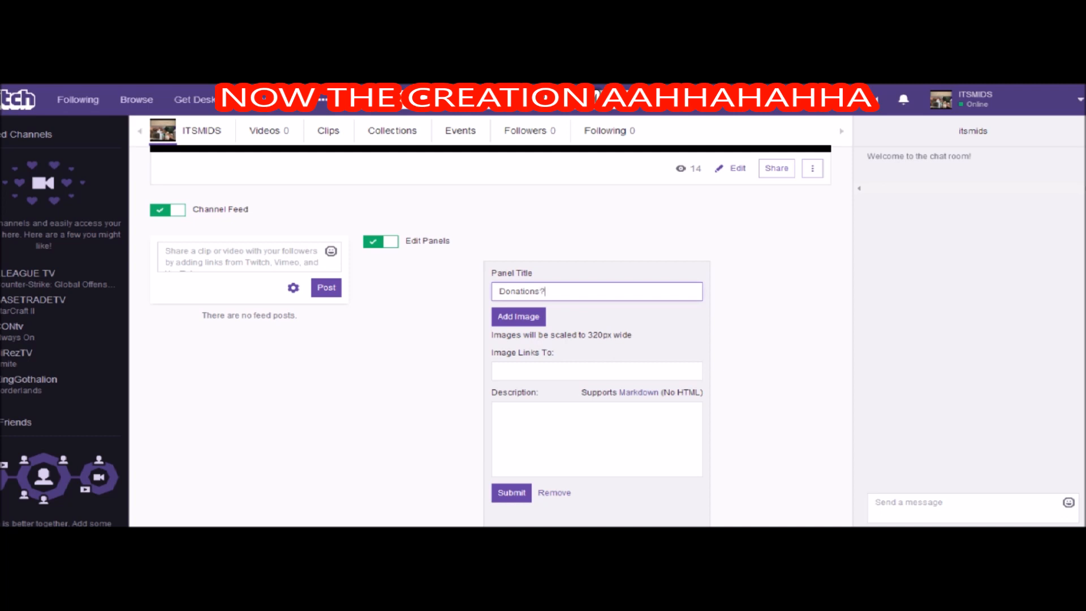
pyautogui.click(518, 317)
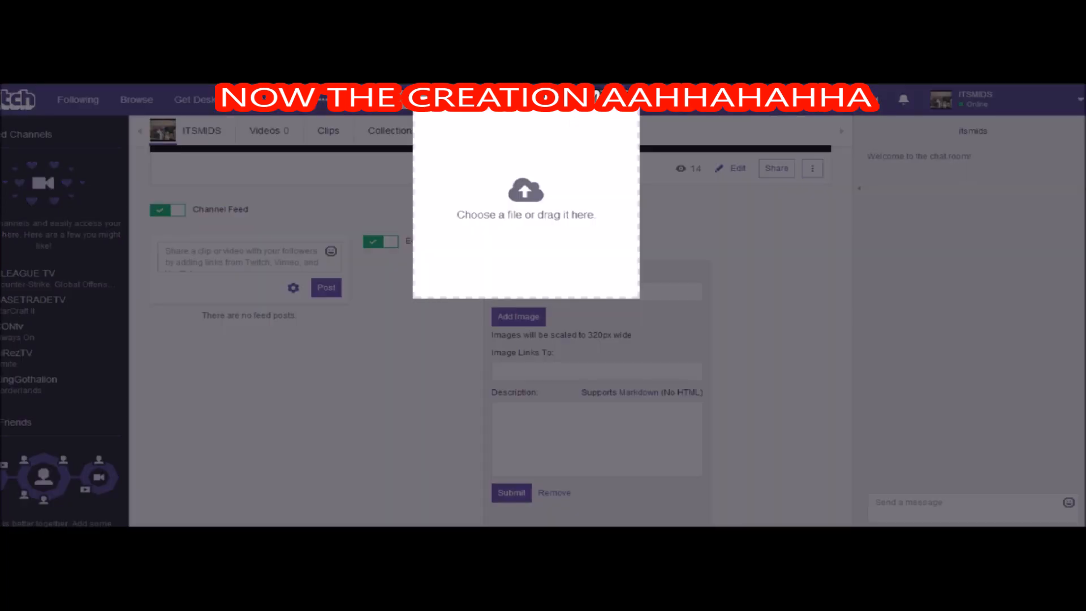
# Upload the 'donation button' image from Pictures into the panel
pyautogui.click(525, 201)
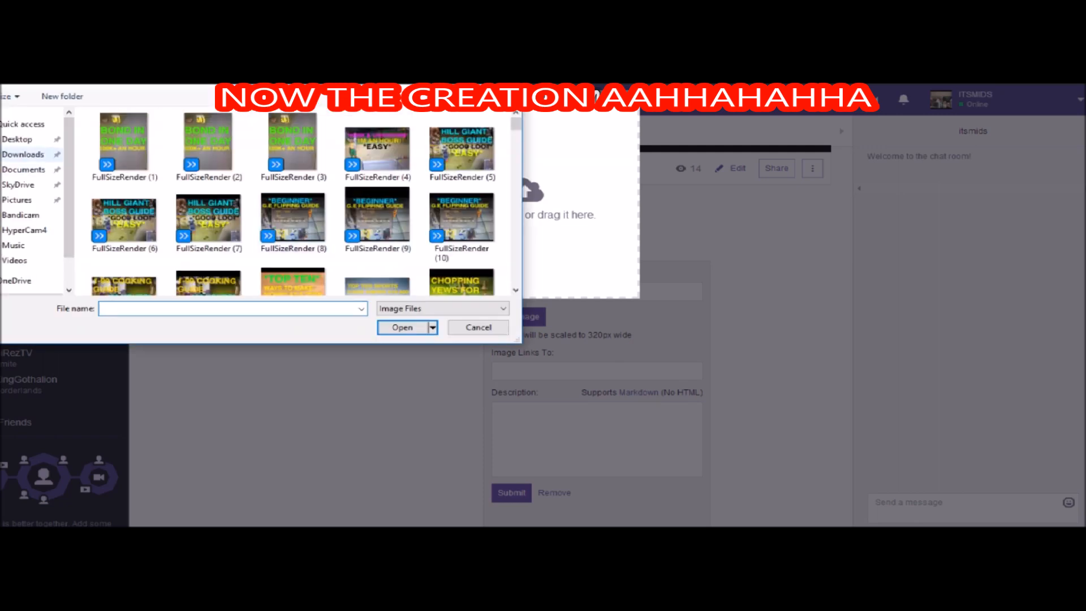
pyautogui.click(16, 200)
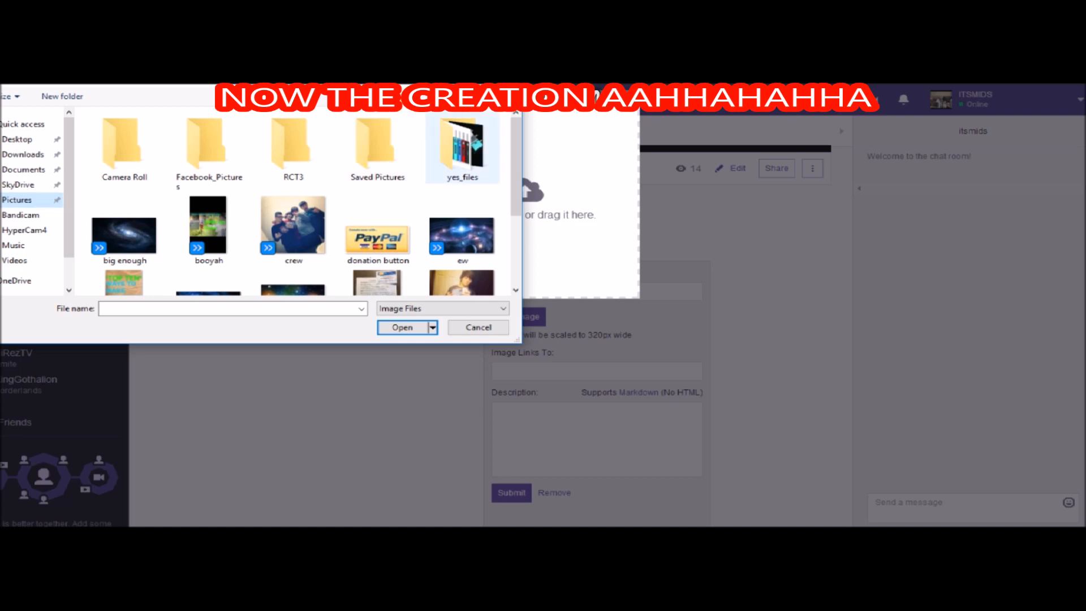
pyautogui.scroll(-3)
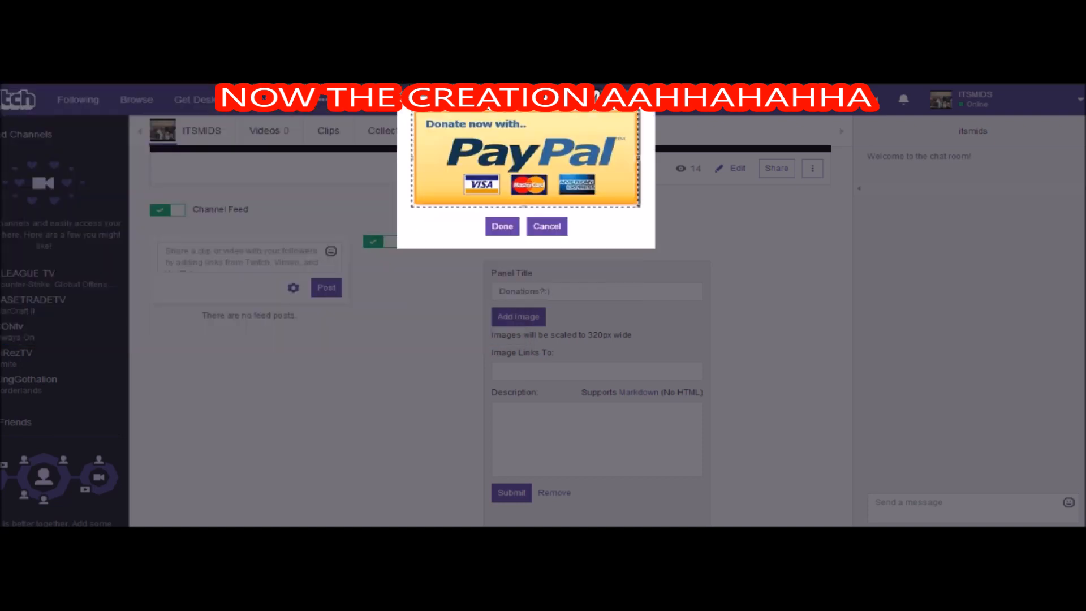
pyautogui.click(502, 225)
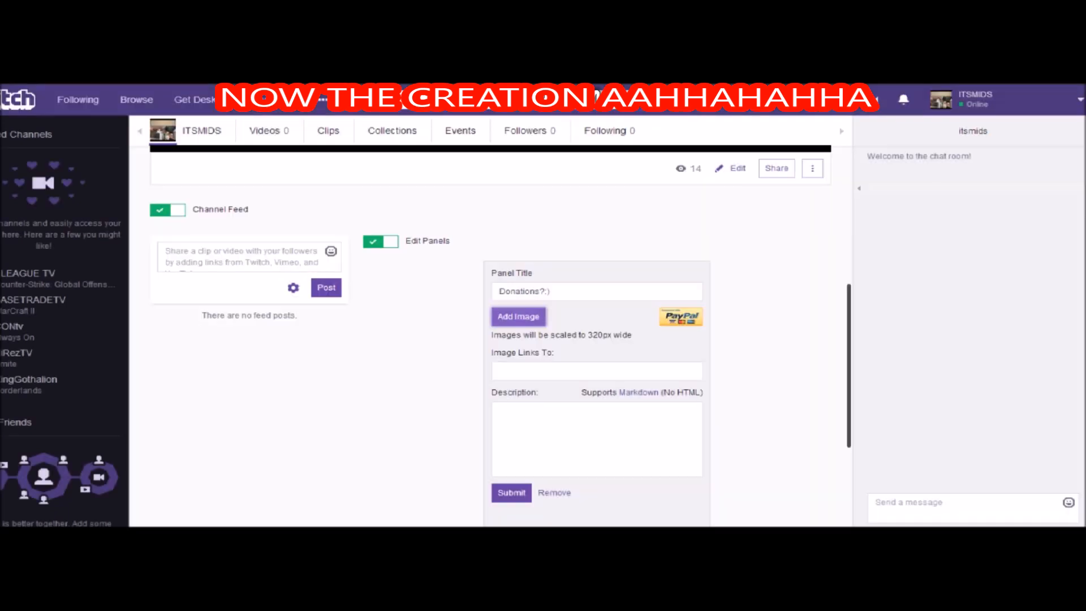
# Paste the PayPal donation URL as the image link, submit, and refresh the channel
pyautogui.write('sBF%3abtn_donateCC_LG%2egif%3aNonHosted')
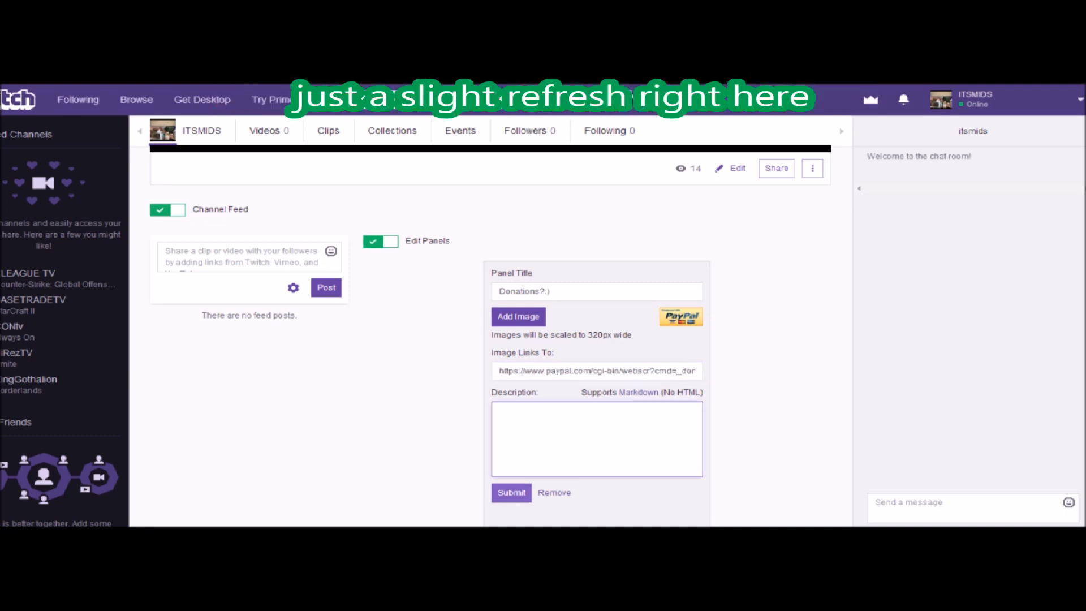
pyautogui.click(511, 492)
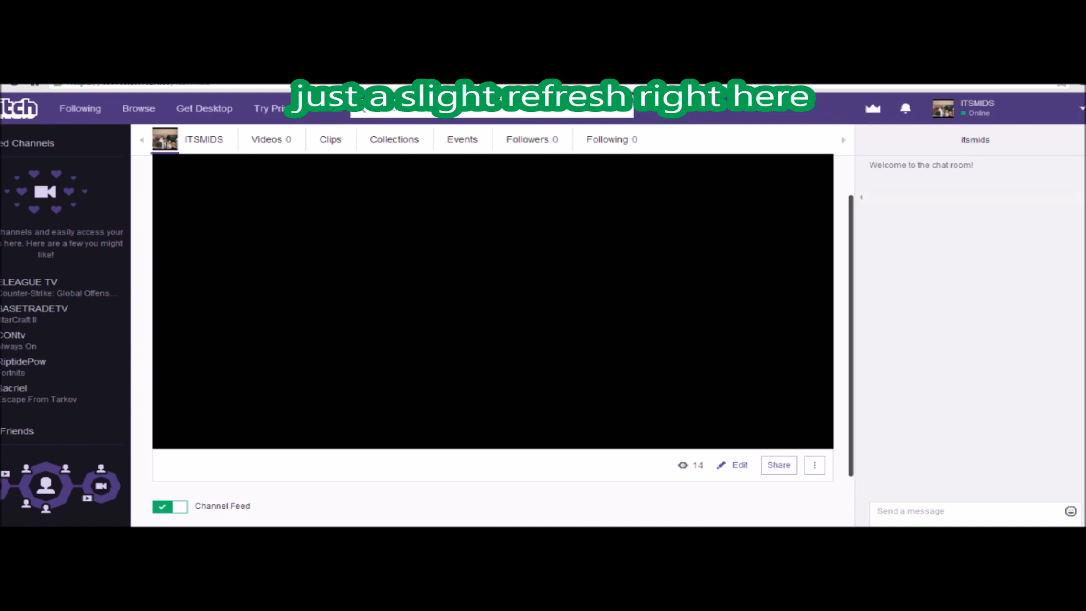
pyautogui.scroll(-3)
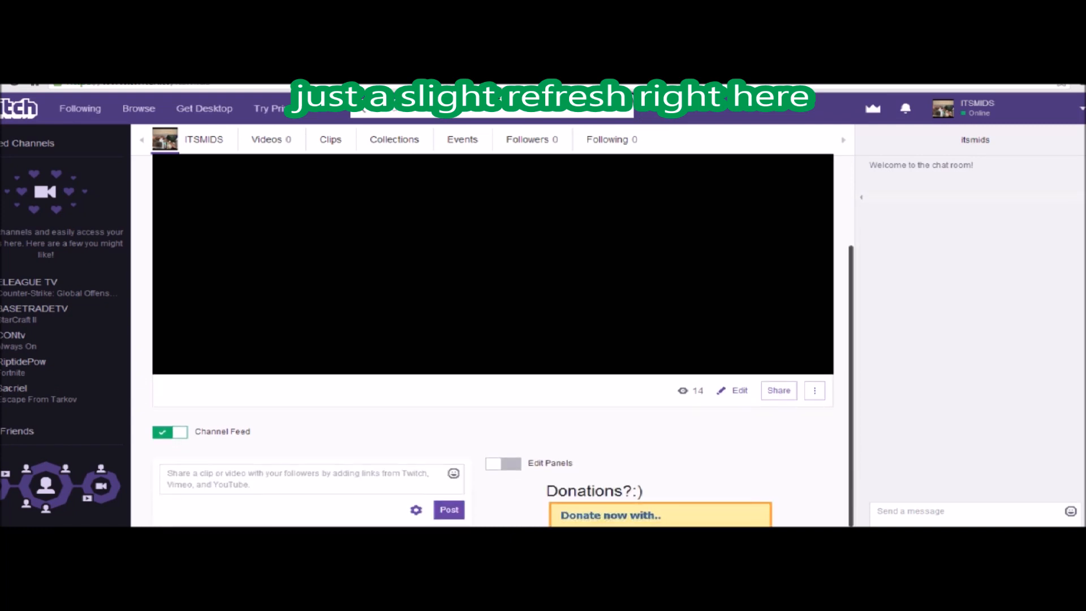